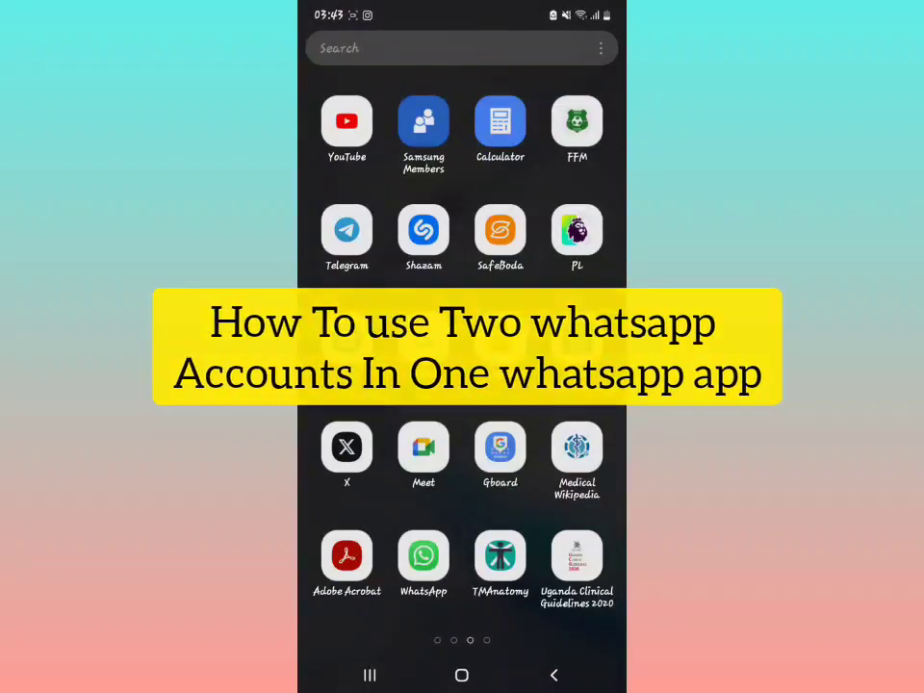
# Step: Launch WhatsApp from the home screen and show its options menu
pyautogui.click(423, 556)
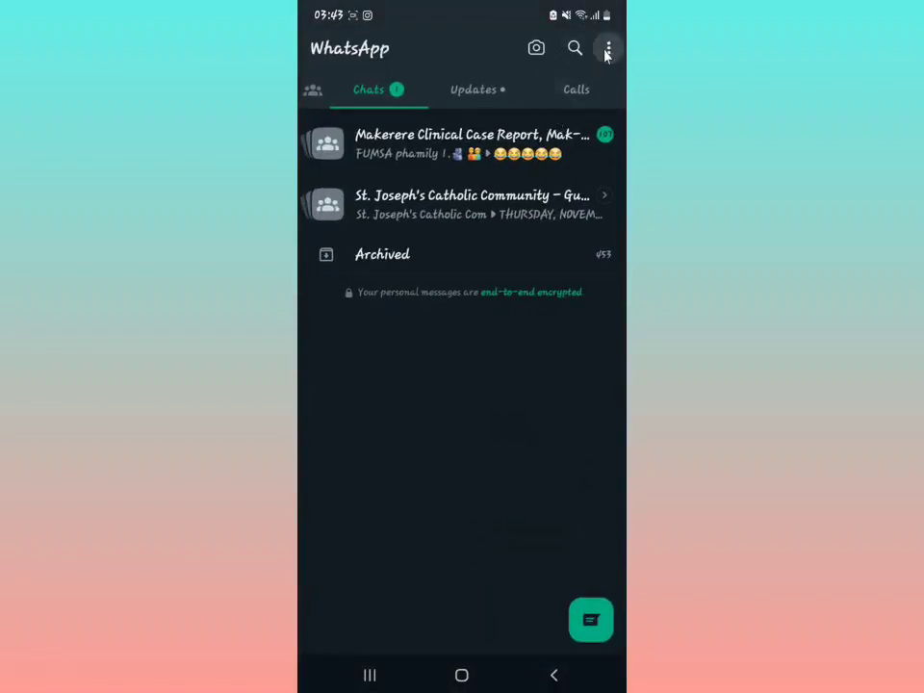
pyautogui.click(608, 49)
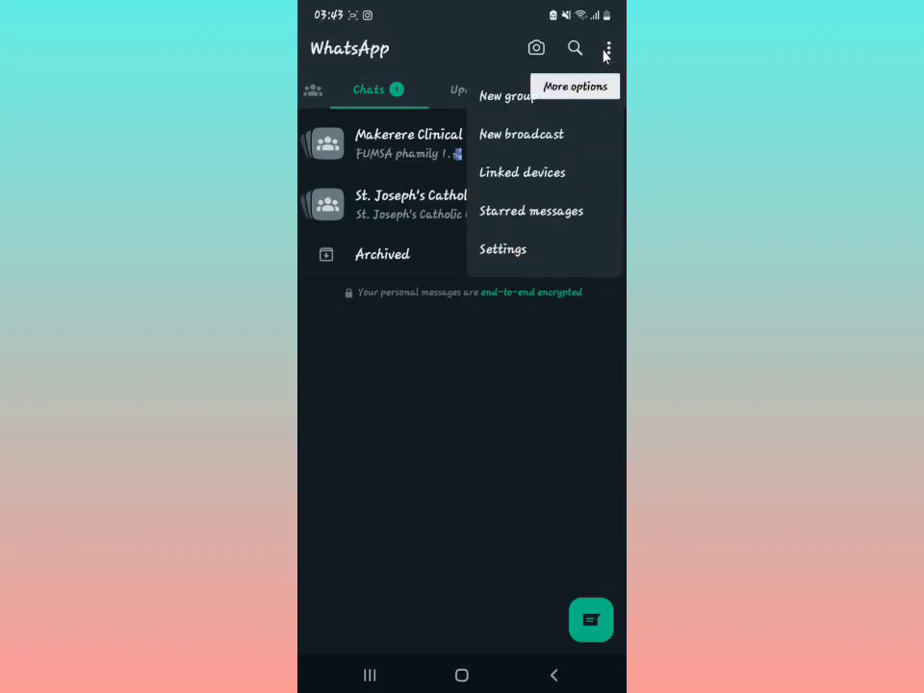
pyautogui.moveTo(603, 58)
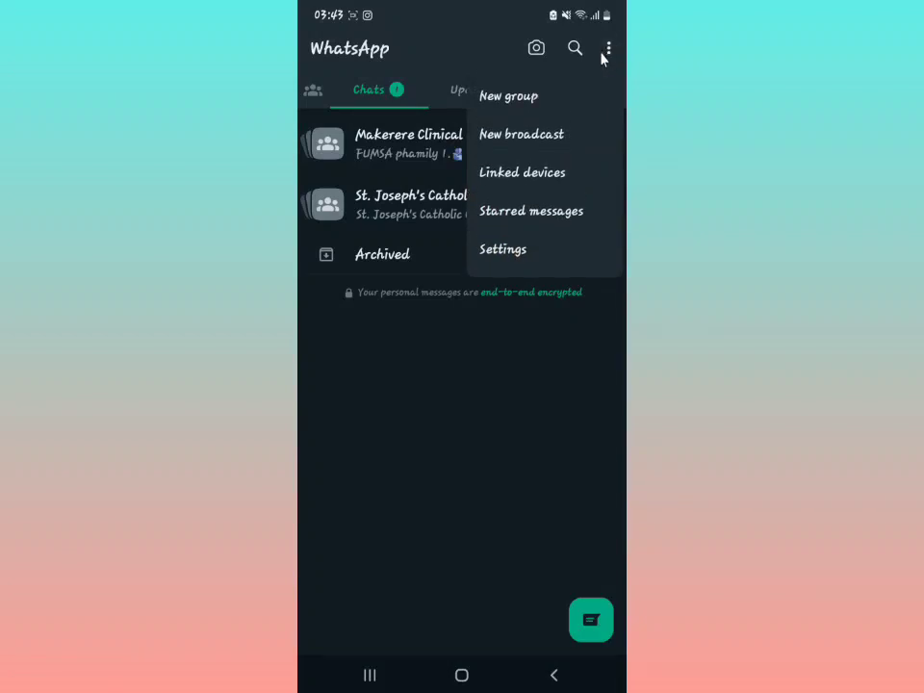
pyautogui.moveTo(531, 256)
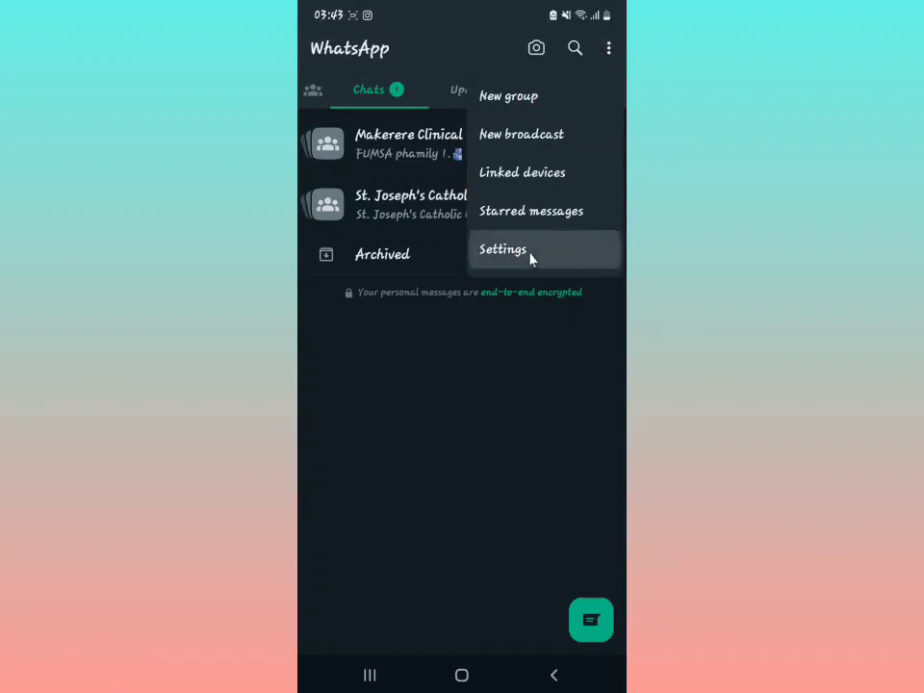
# Step: Open WhatsApp Settings from the options menu
pyautogui.click(503, 250)
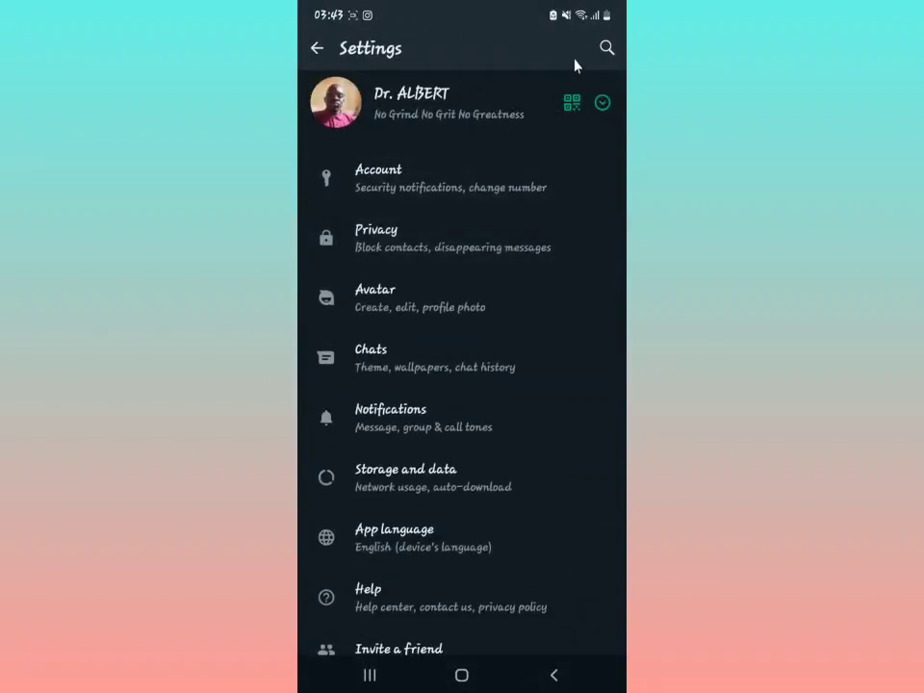
pyautogui.moveTo(606, 127)
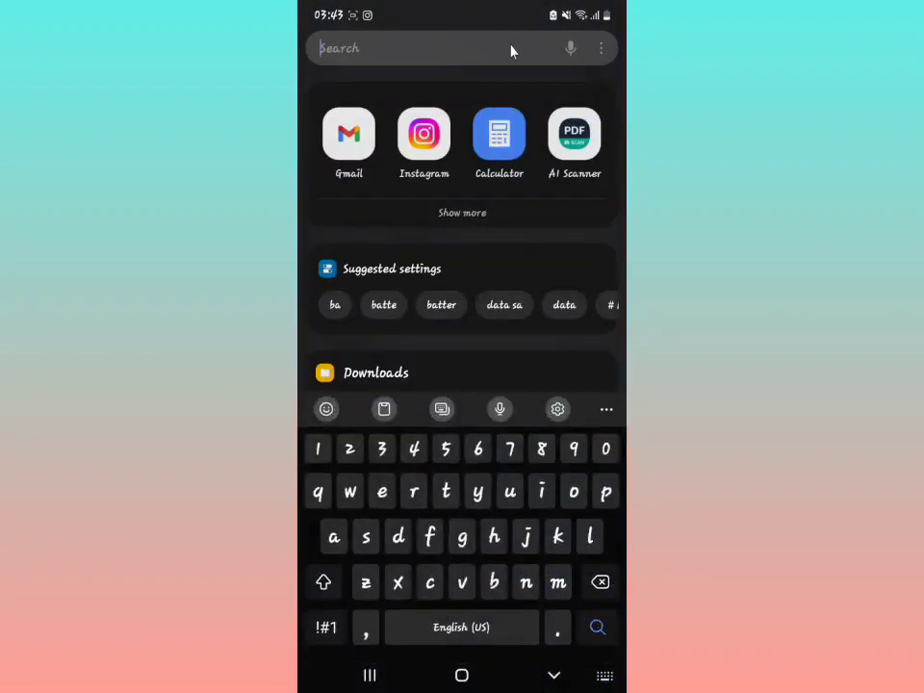
# Step: Search apps for 'pl' to reach the Play Store's WhatsApp Messenger listing
pyautogui.write('pl')
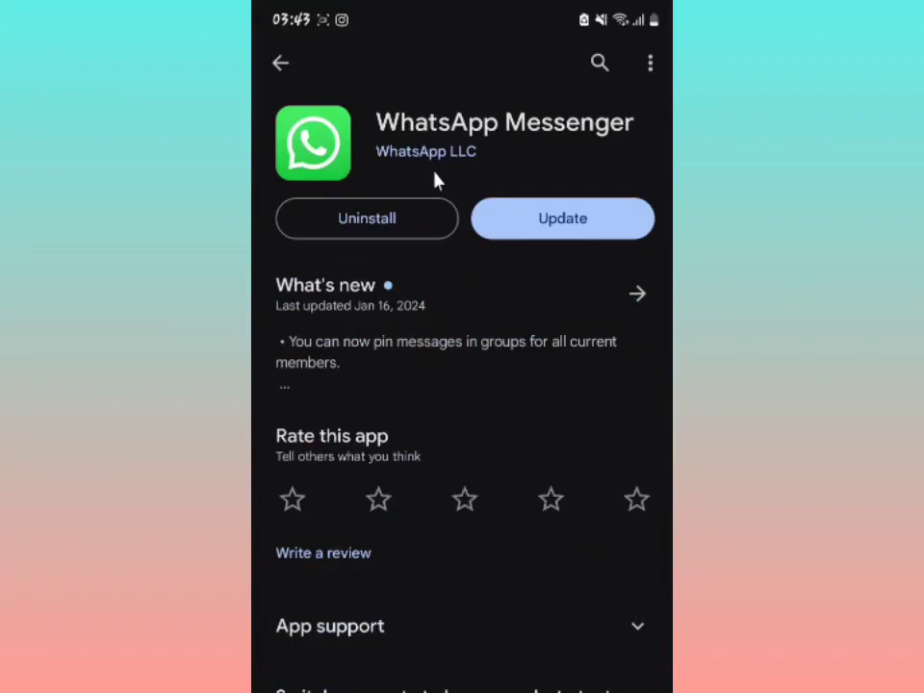
pyautogui.moveTo(527, 143)
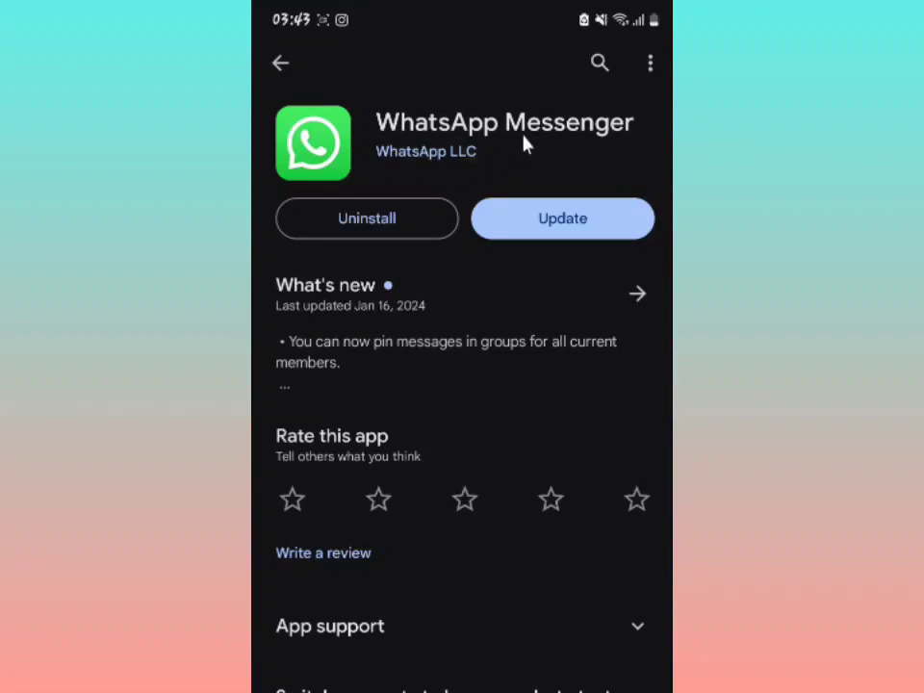
pyautogui.moveTo(473, 182)
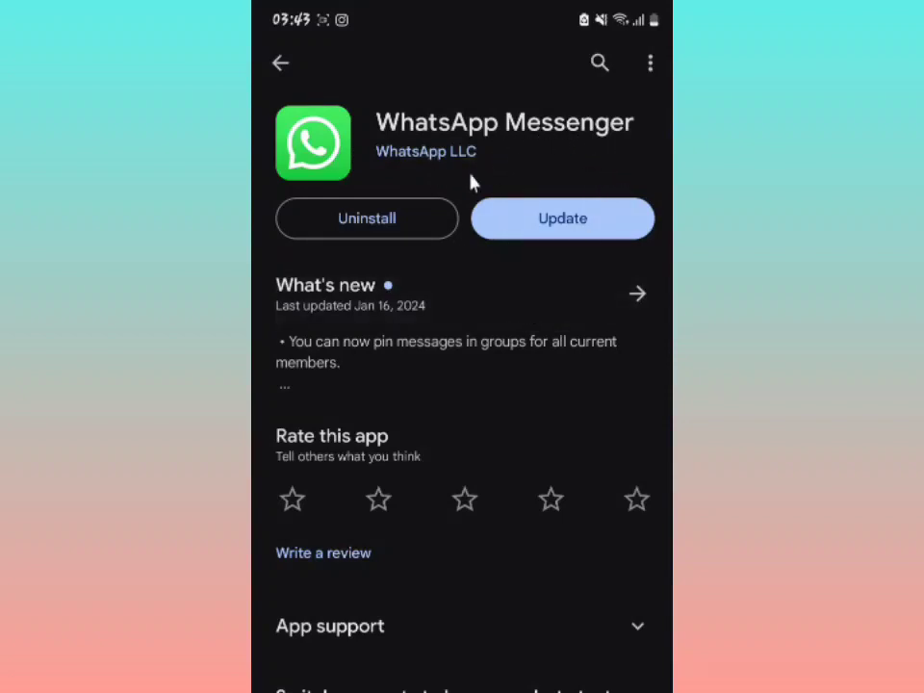
pyautogui.moveTo(527, 189)
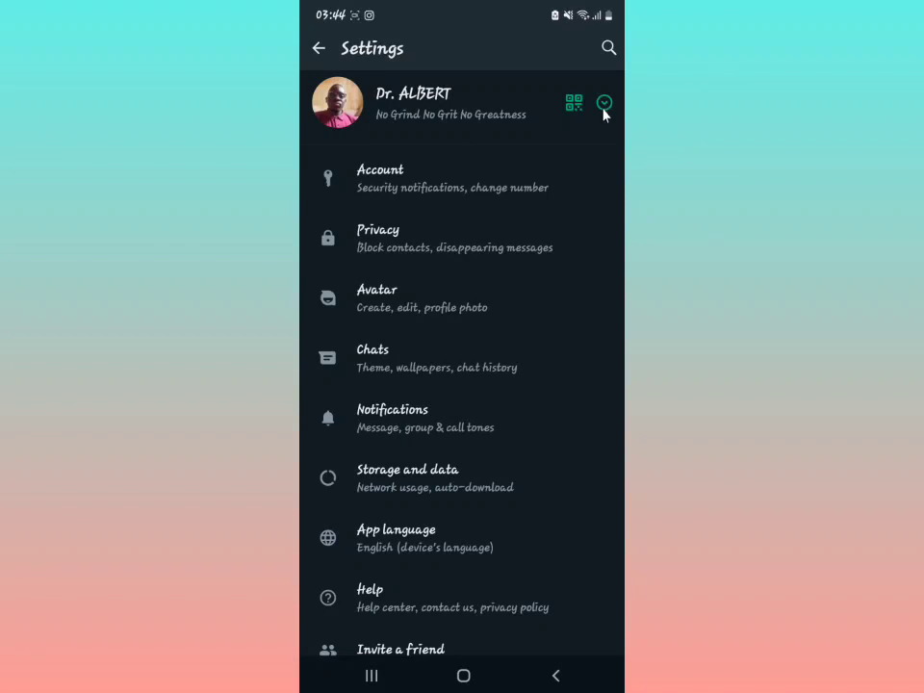
# Step: Expand the profile's account switcher panel in Settings
pyautogui.click(605, 103)
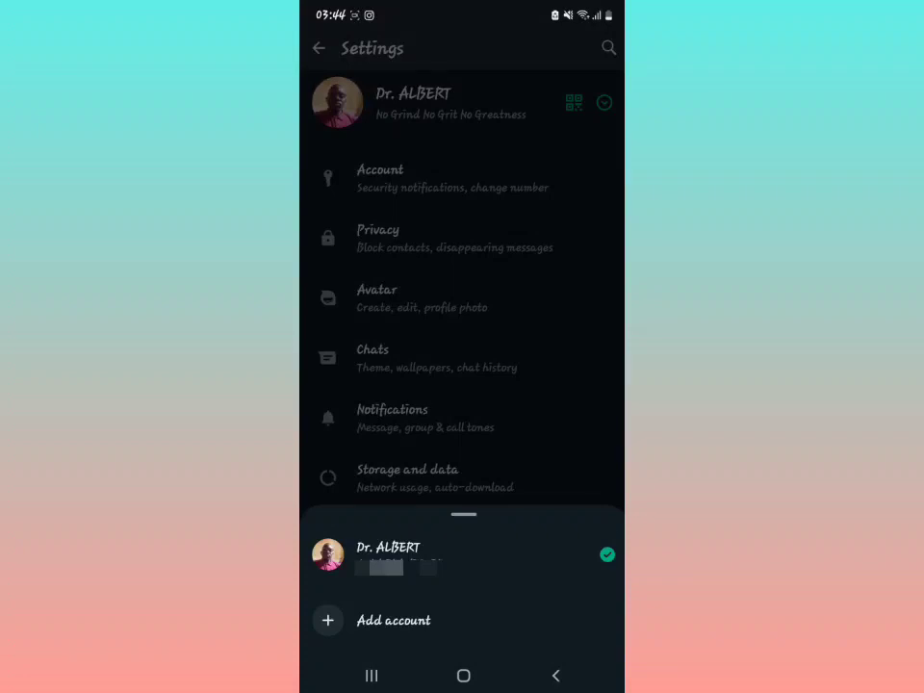
pyautogui.moveTo(530, 583)
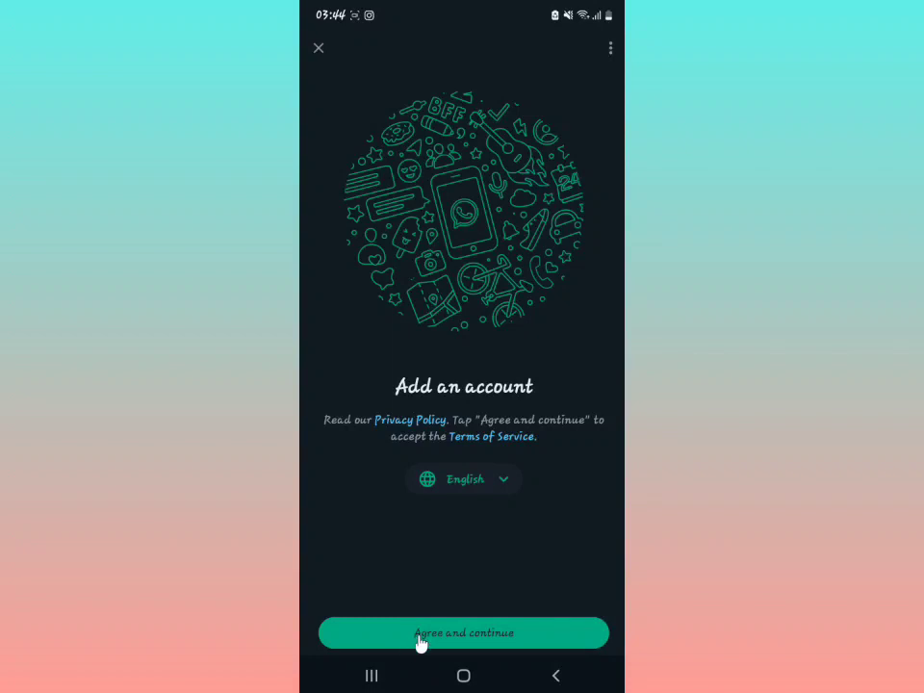
# Step: Accept the terms, submit the new phone number, and approve switching despite losing business info
pyautogui.click(463, 633)
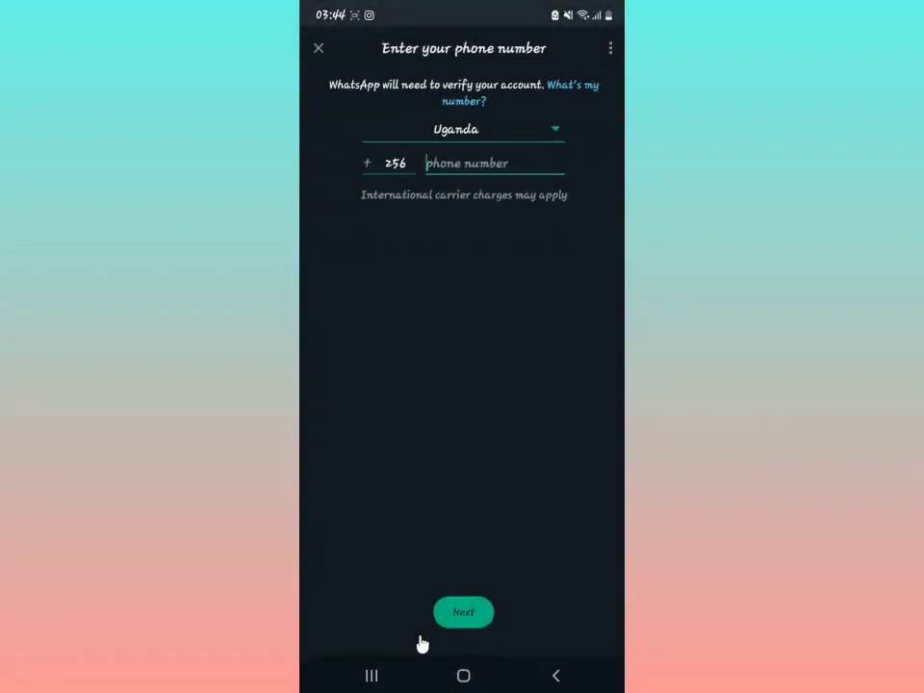
pyautogui.click(494, 163)
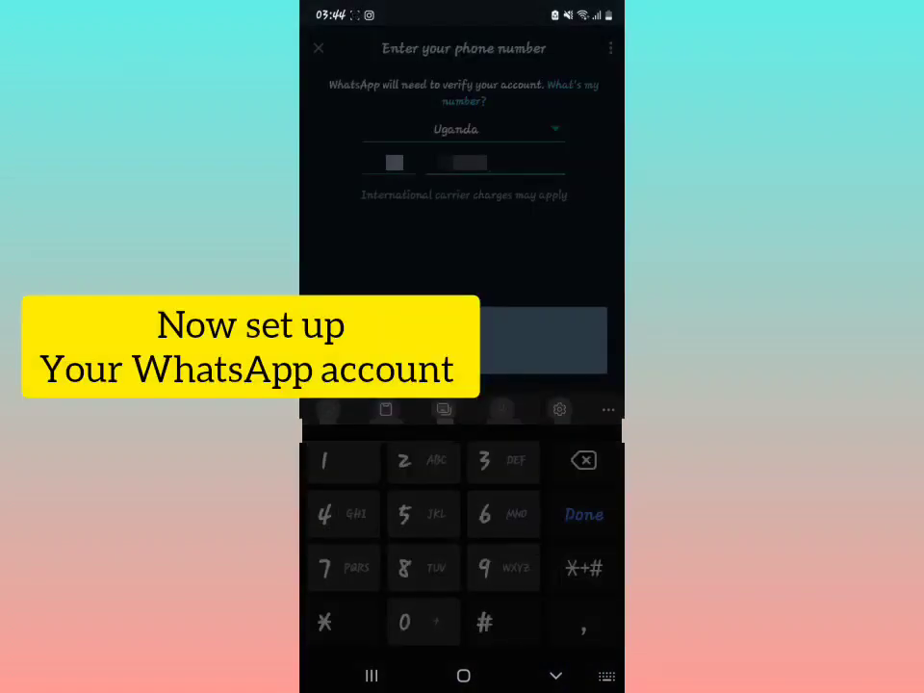
pyautogui.click(583, 514)
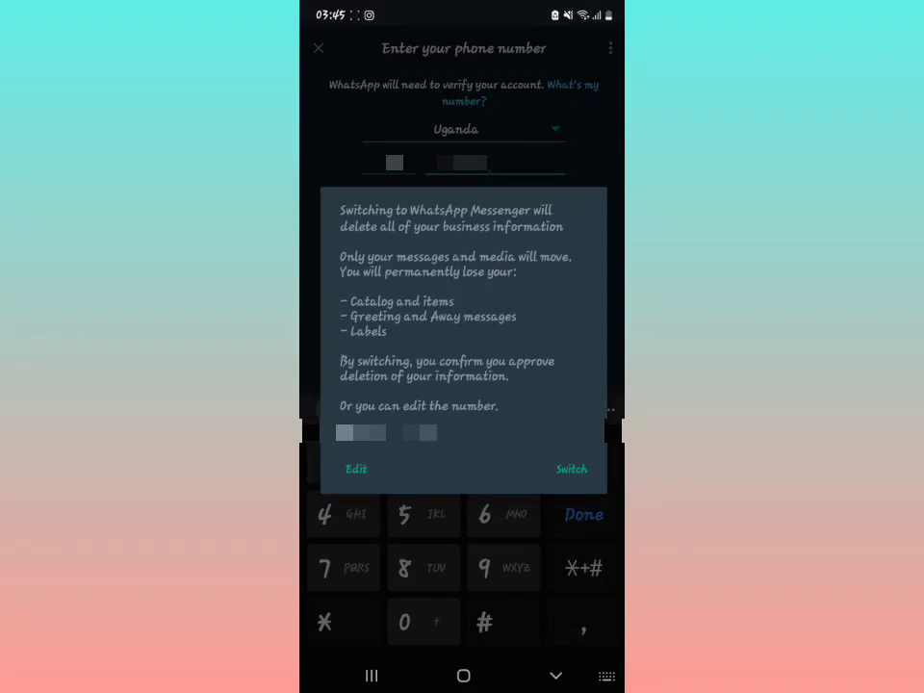
pyautogui.click(572, 469)
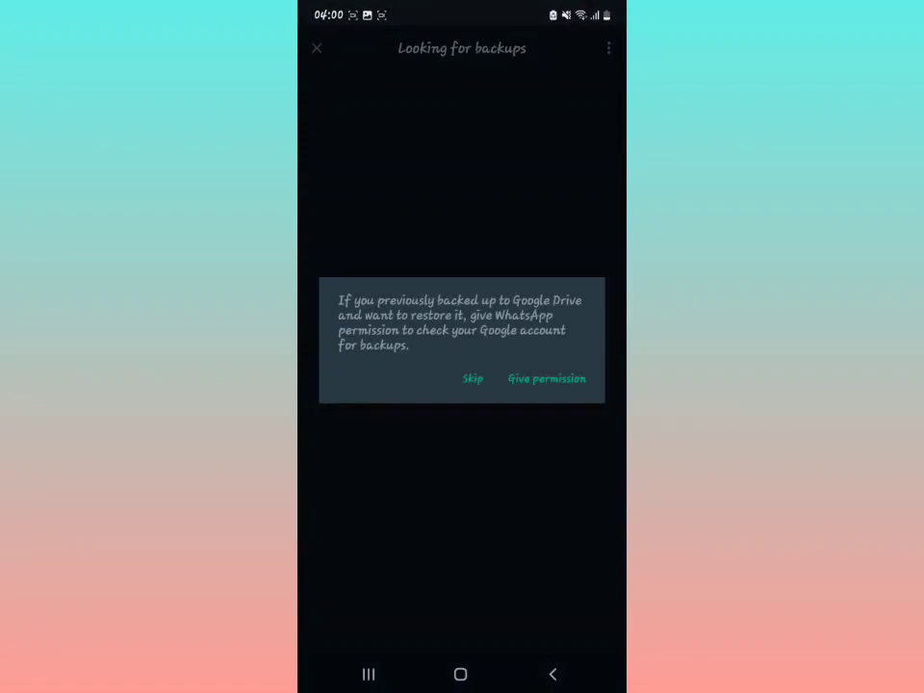
# Step: Skip the backup check and submit the profile name Dt
pyautogui.click(472, 379)
pyautogui.write('Dt')
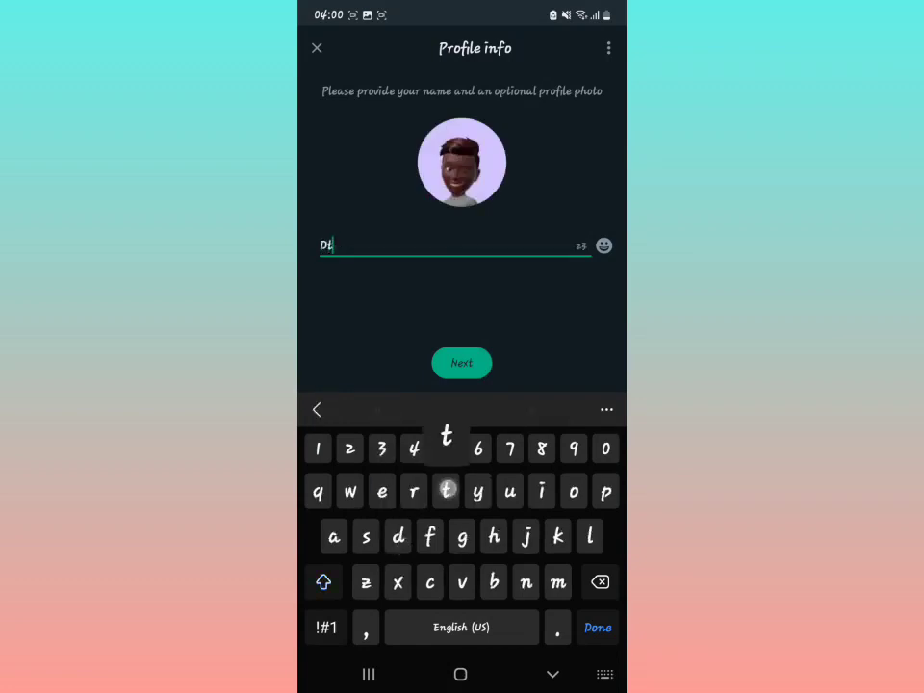
pyautogui.click(461, 363)
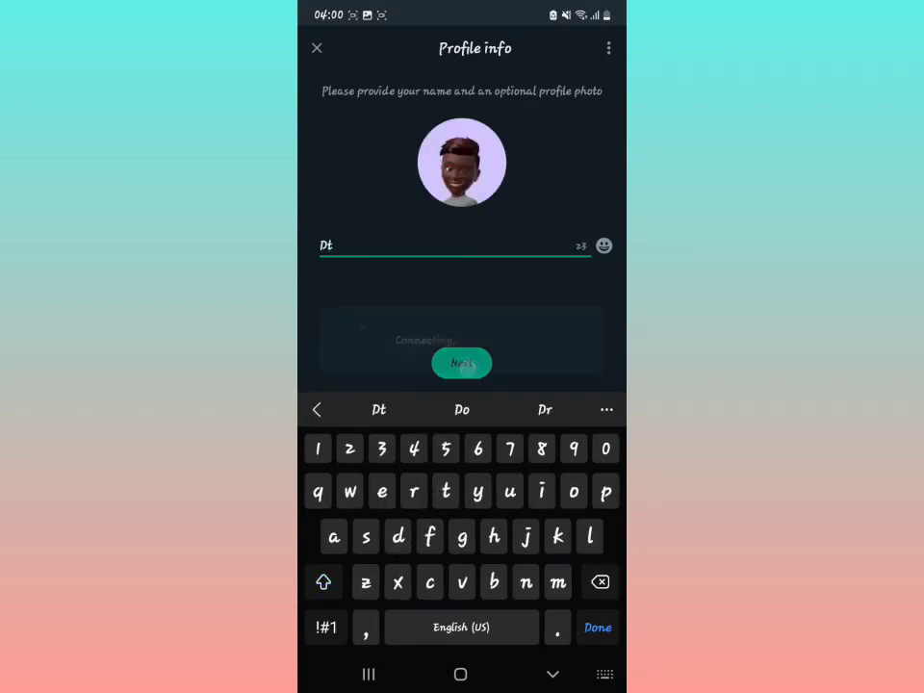
pyautogui.click(461, 363)
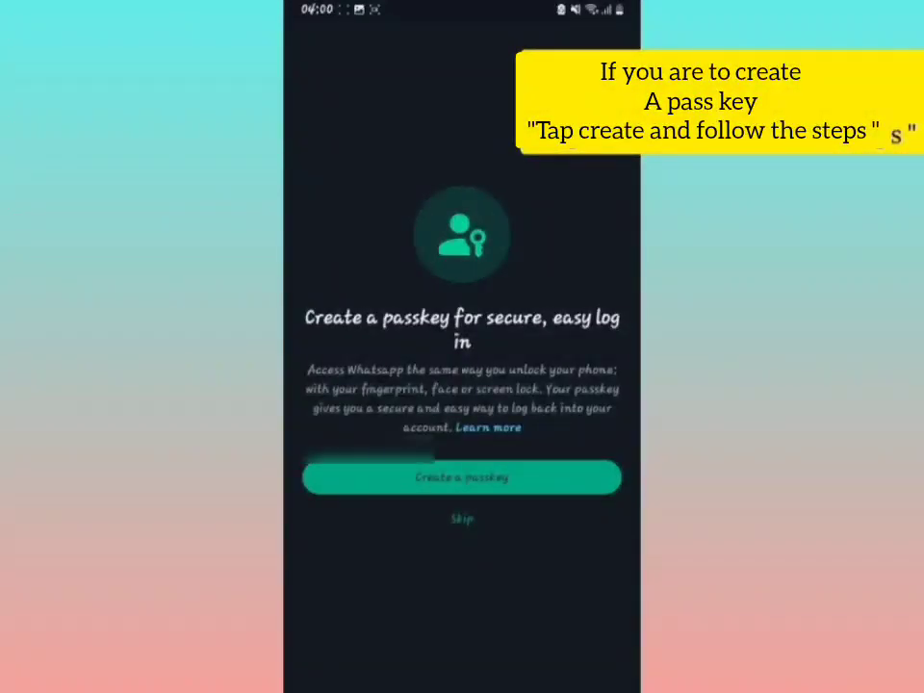
pyautogui.click(461, 518)
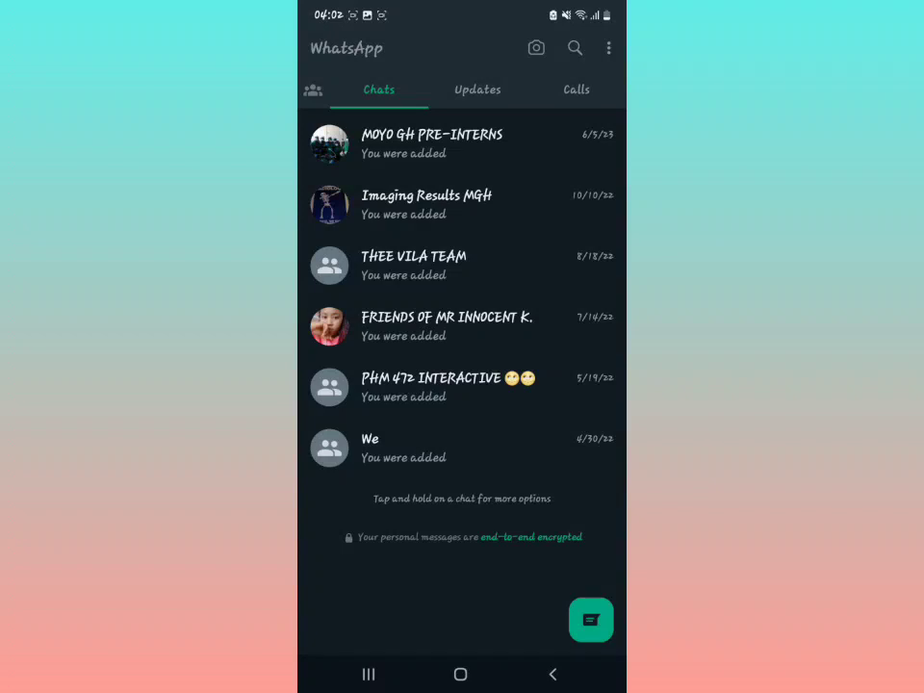
# Step: Open the new account's options menu showing Settings and Switch accounts
pyautogui.click(609, 48)
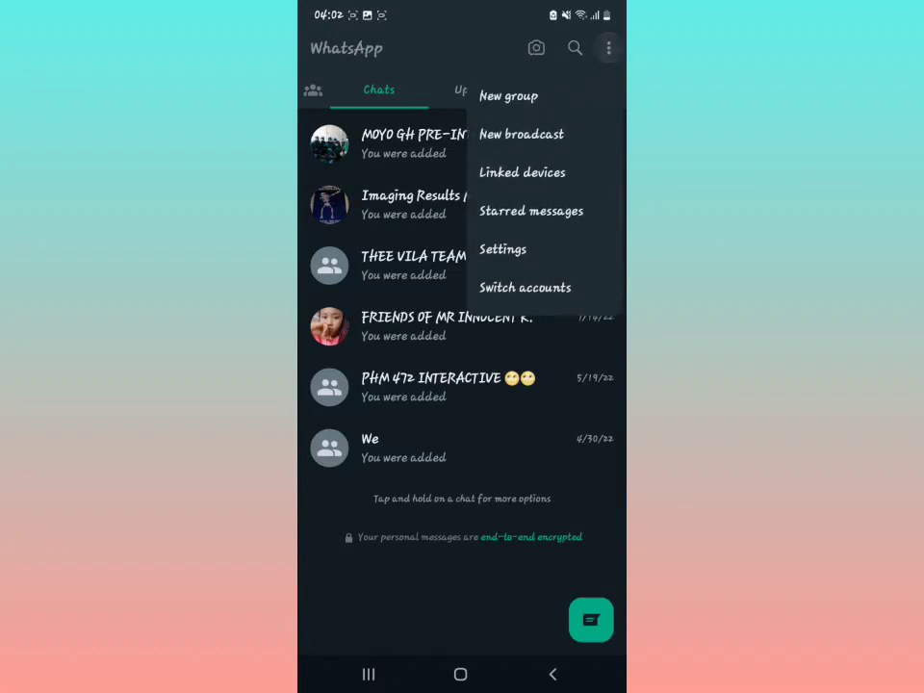
pyautogui.click(521, 134)
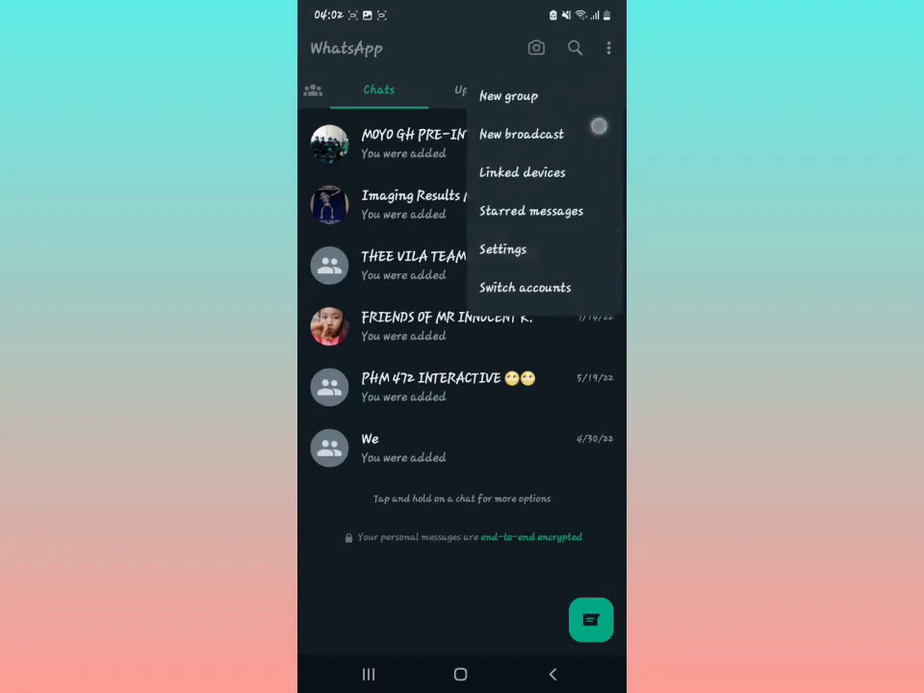